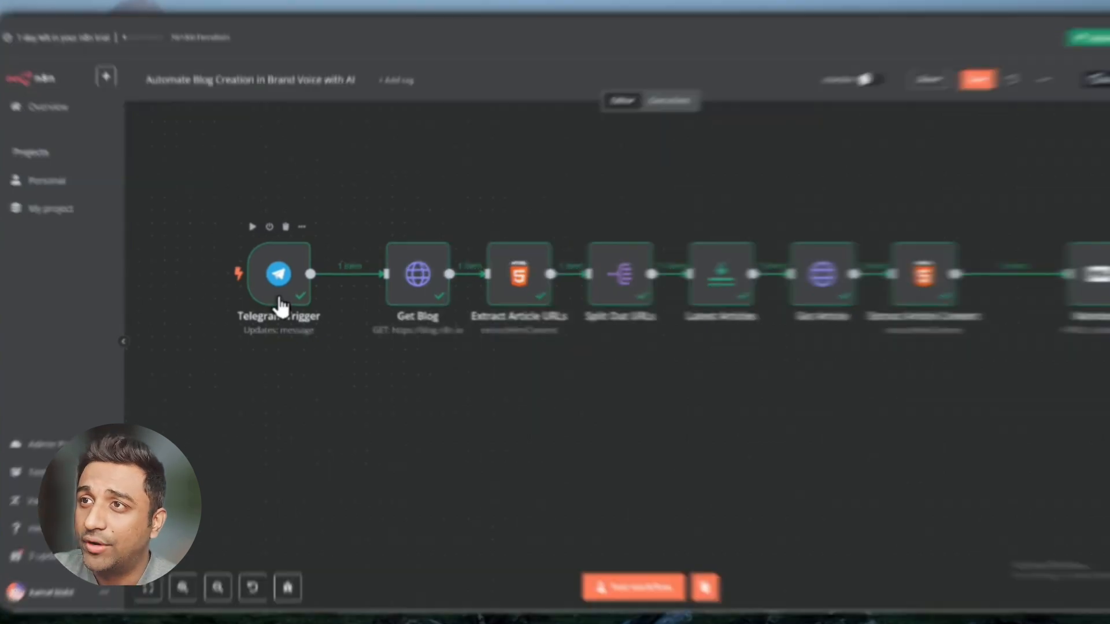
Inspect the Telegram Trigger, Get Blog request and Extract Article URLs nodes in turn
double_click(277, 275)
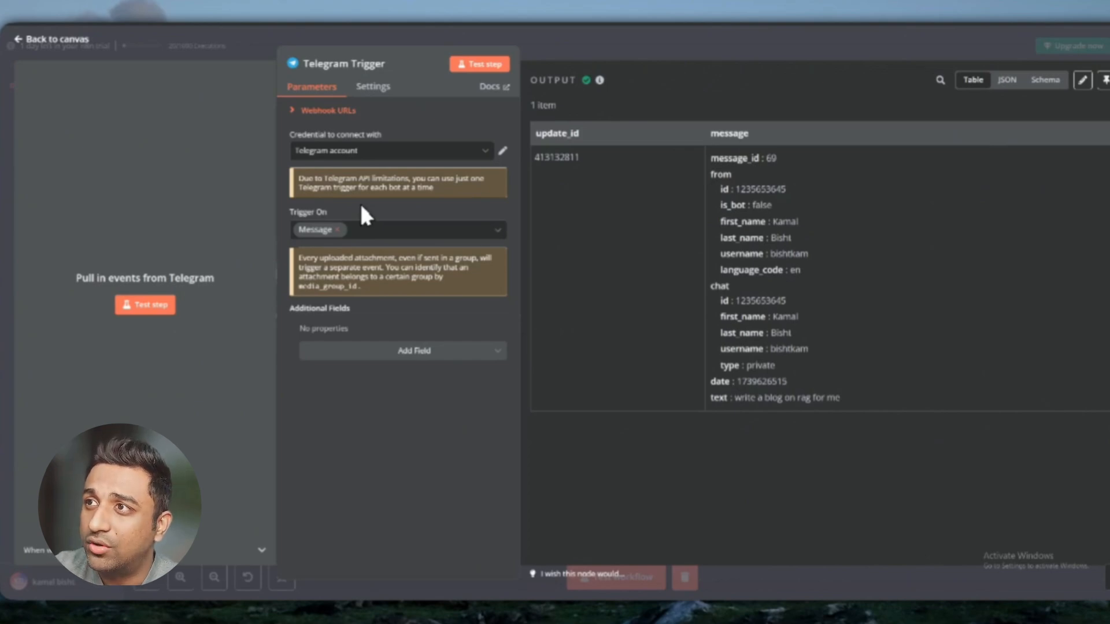
left_click(502, 152)
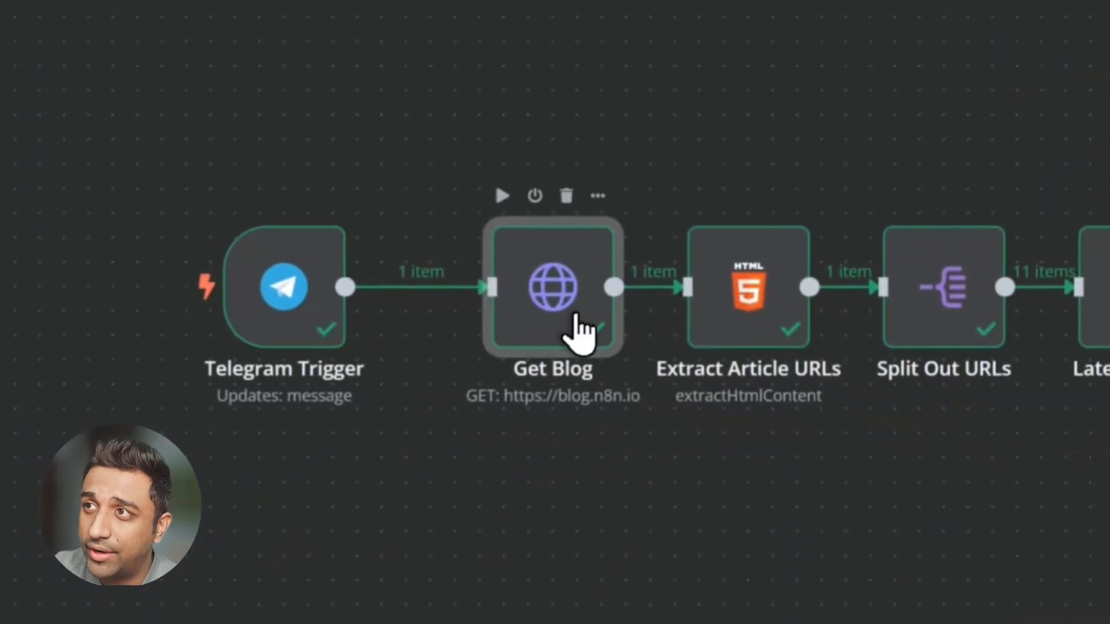
double_click(553, 286)
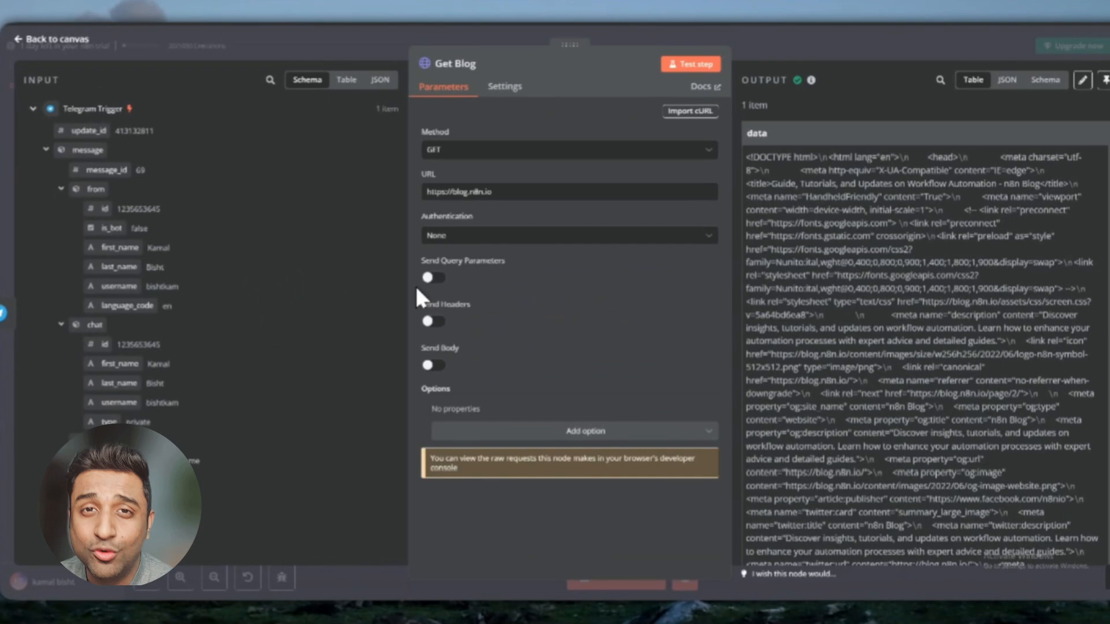
mouse_move(395, 229)
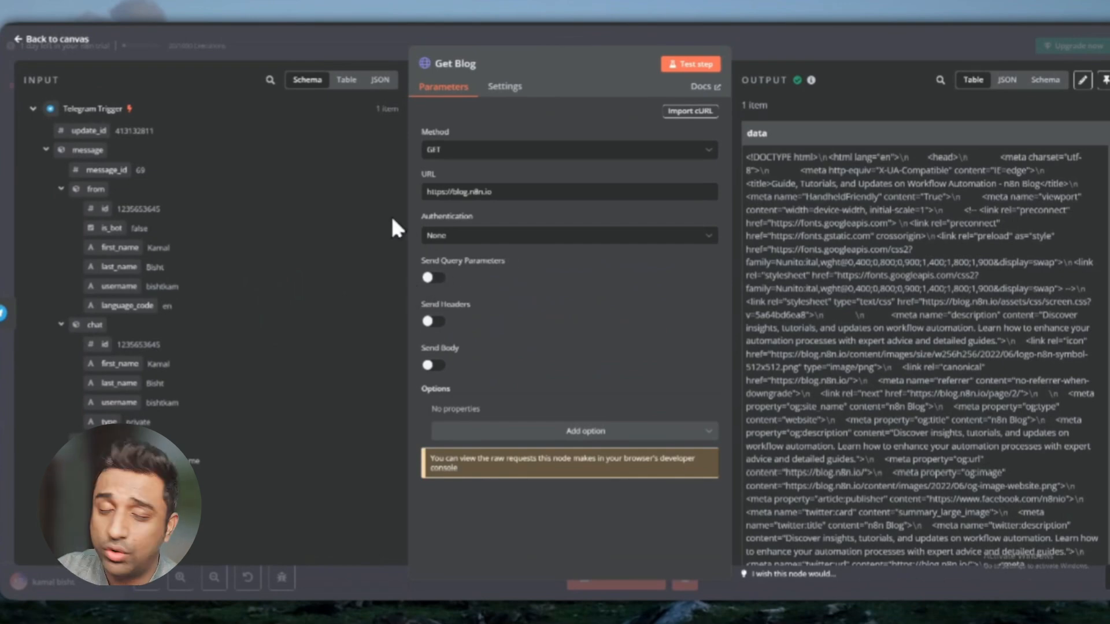
scroll("down", 3)
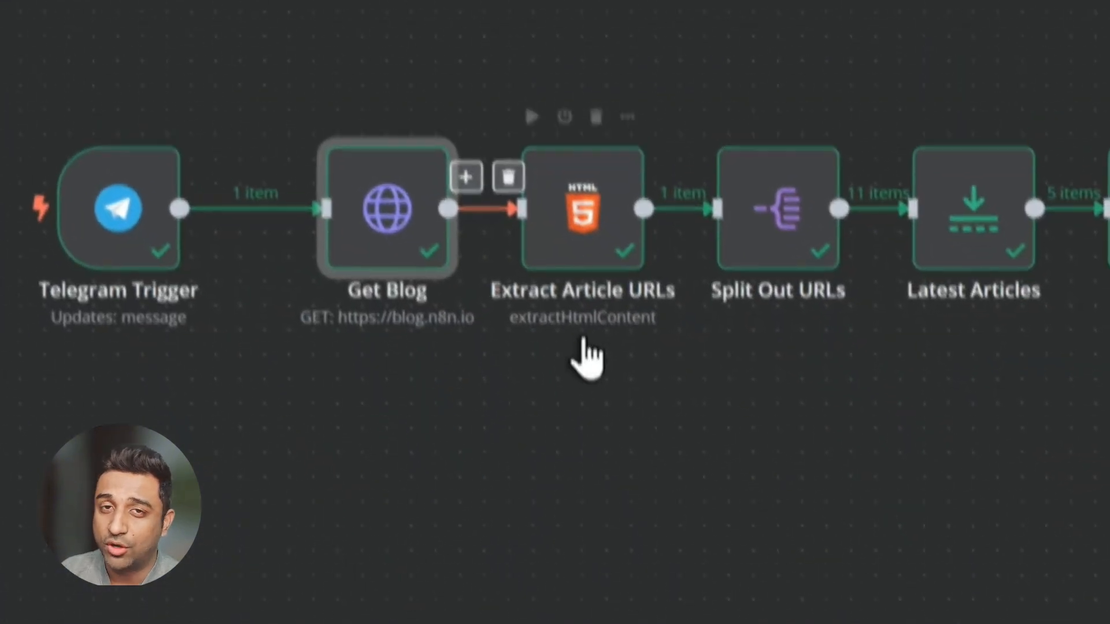
double_click(581, 208)
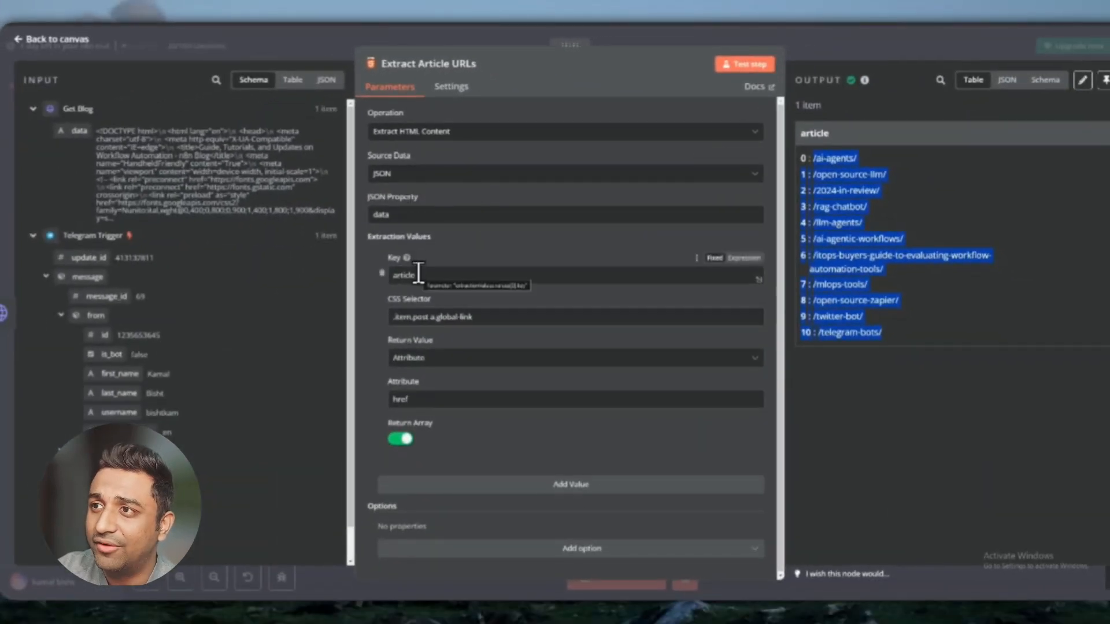
mouse_move(483, 265)
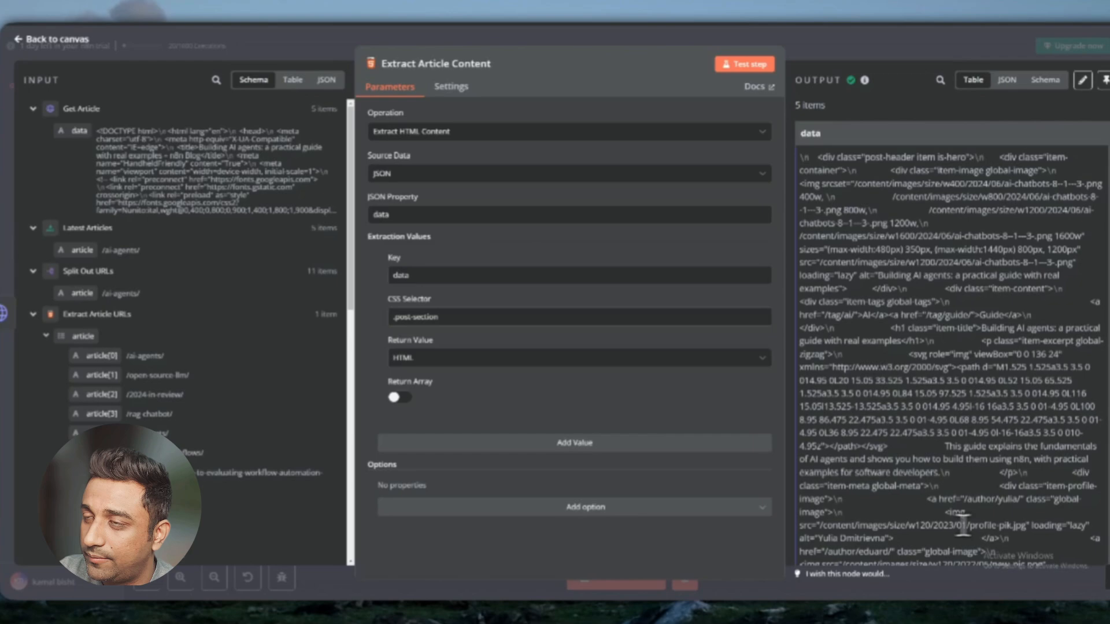
scroll("down", 3)
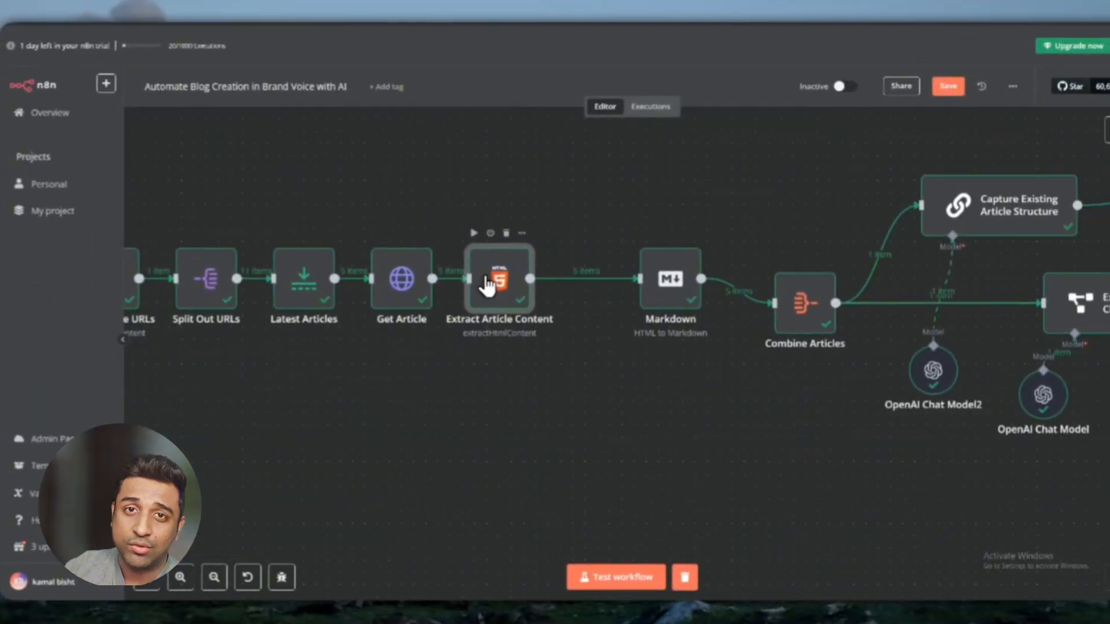
Review Extract Article Content and Combine Articles, then inspect Capture Existing Article Structure's prompt
double_click(498, 281)
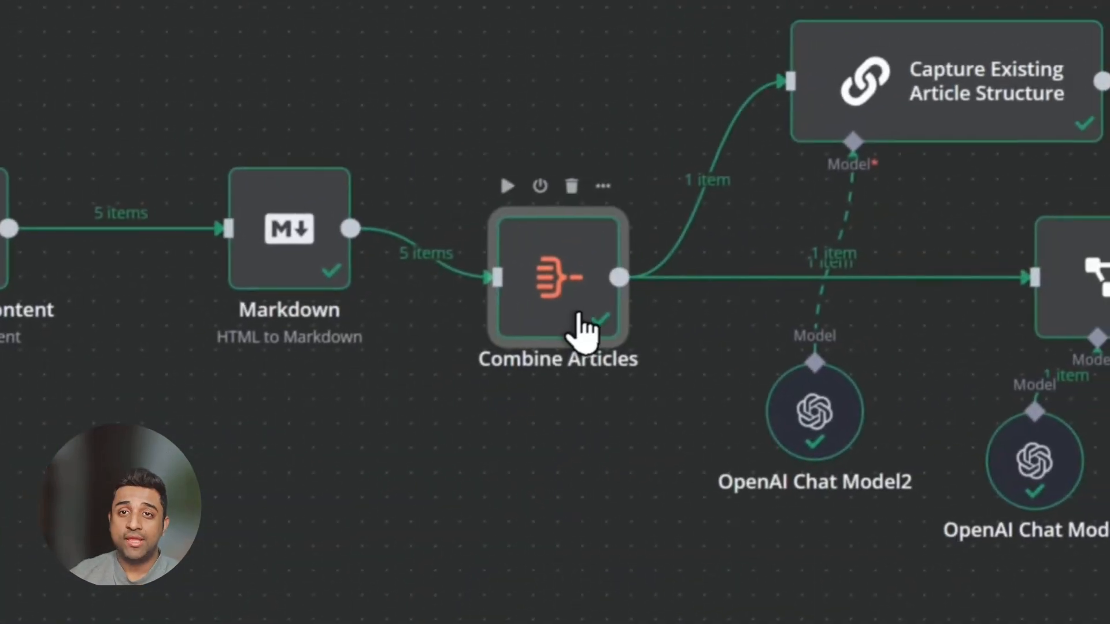
double_click(558, 276)
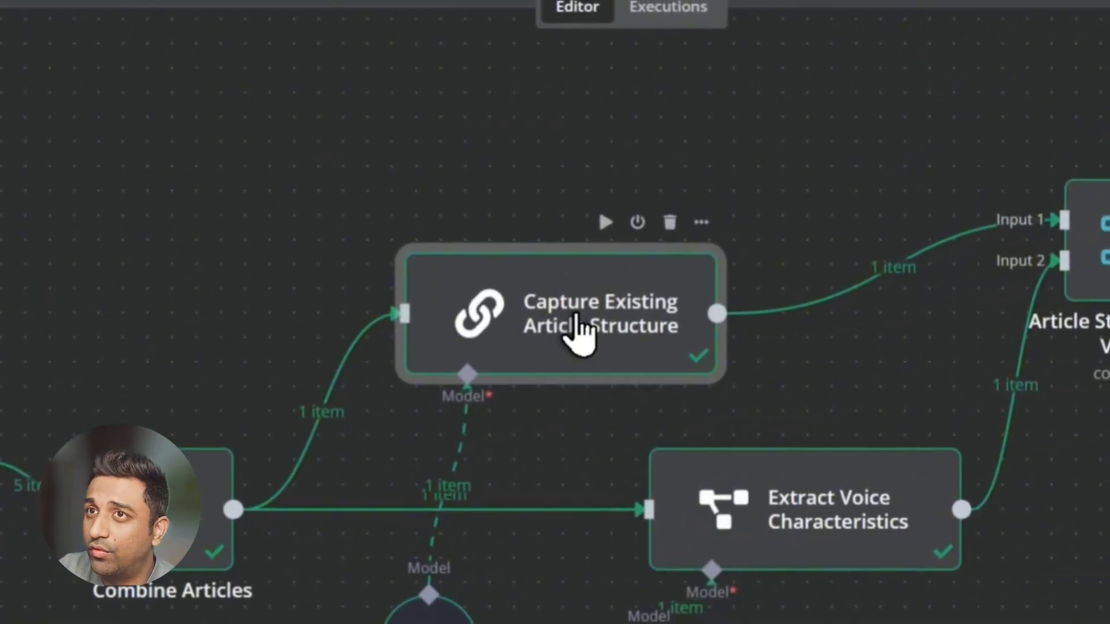
double_click(582, 320)
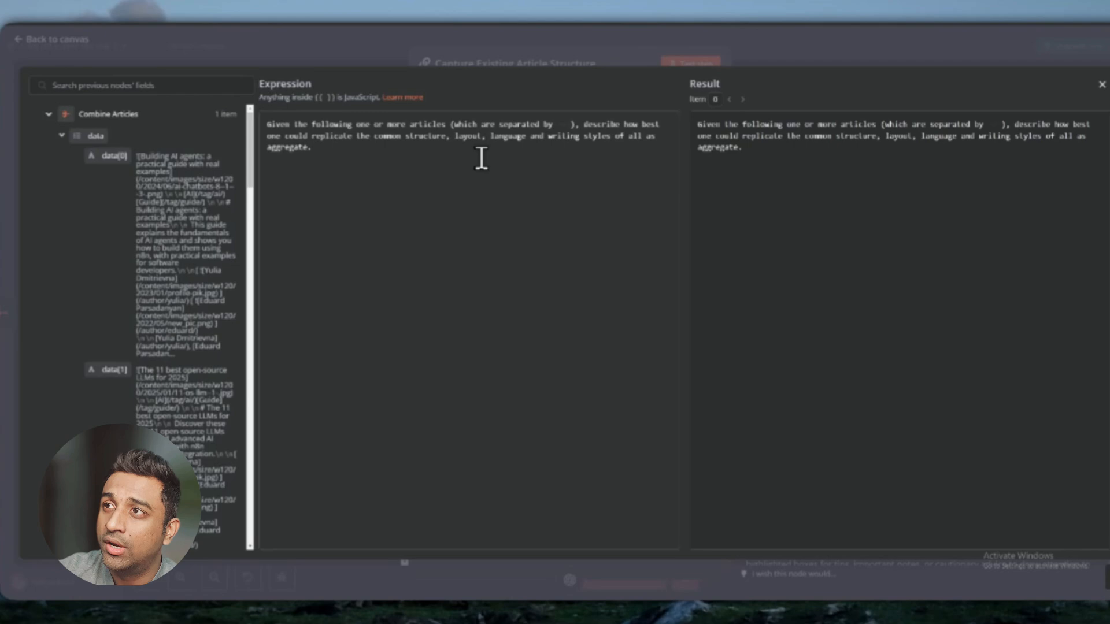
Return to the canvas showing the analysis branches feeding the brand voice merge
left_click(50, 39)
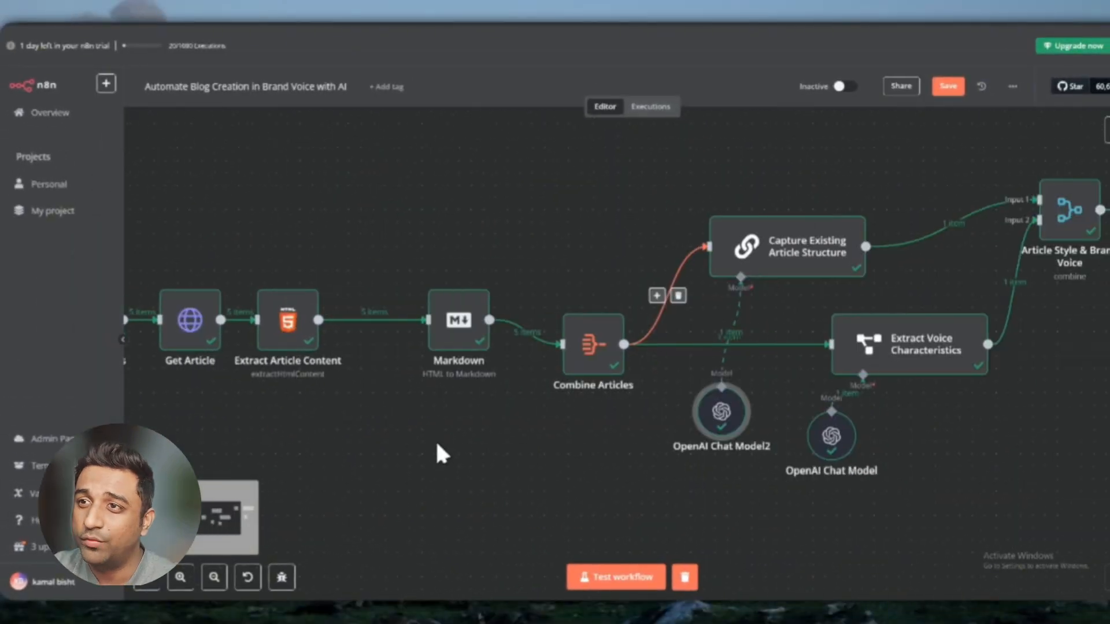
mouse_move(545, 12)
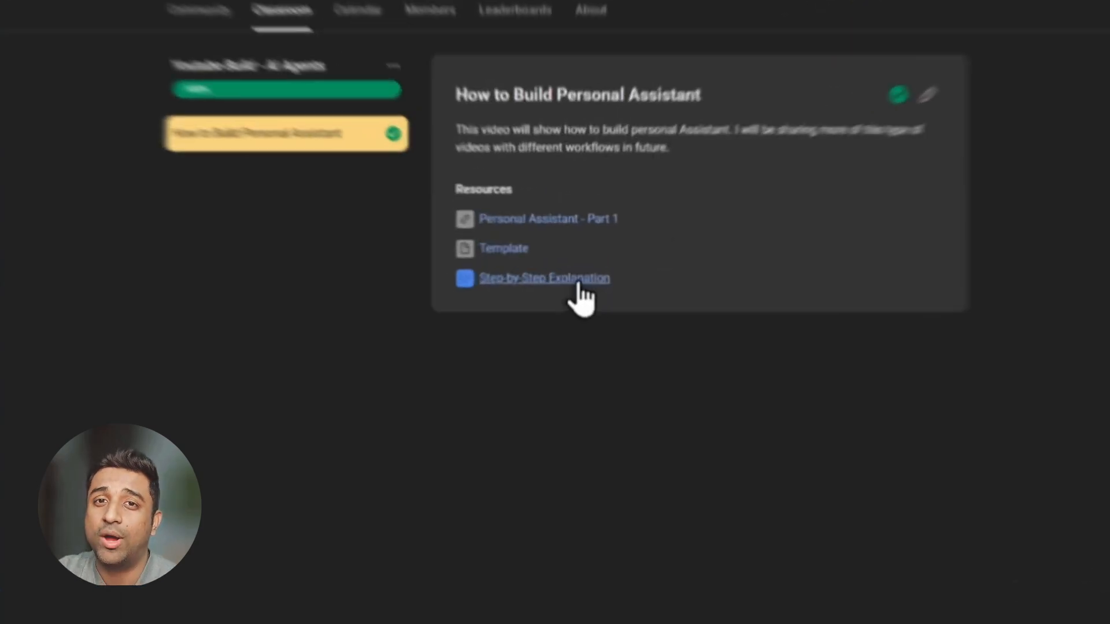
Read through the Step-by-Step Explanation PDF for the personal assistant lesson
left_click(546, 277)
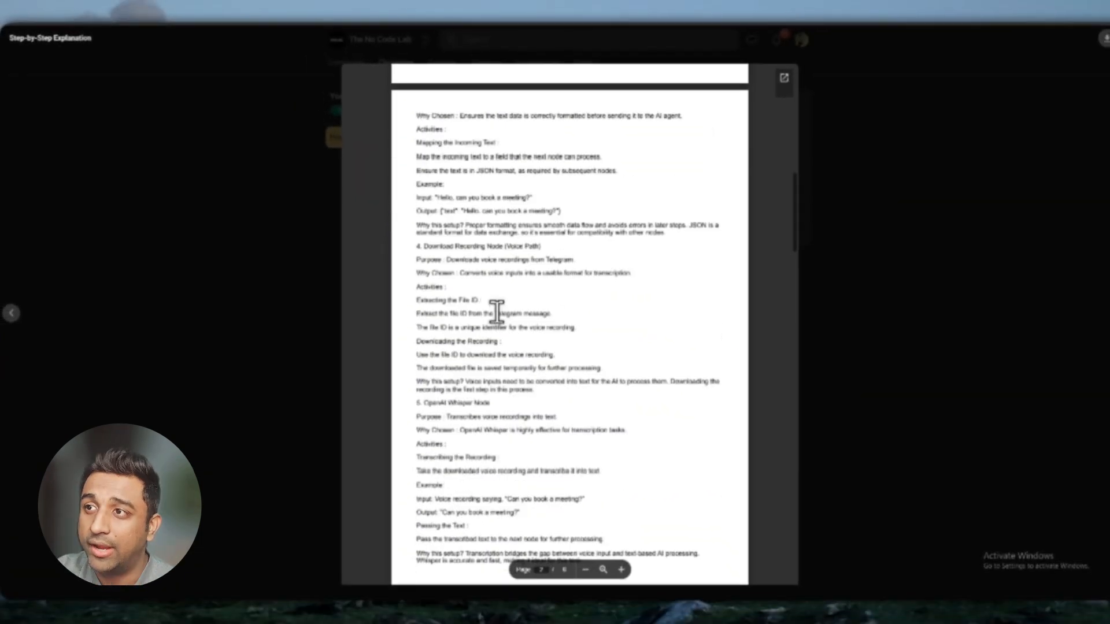
scroll("down", 3)
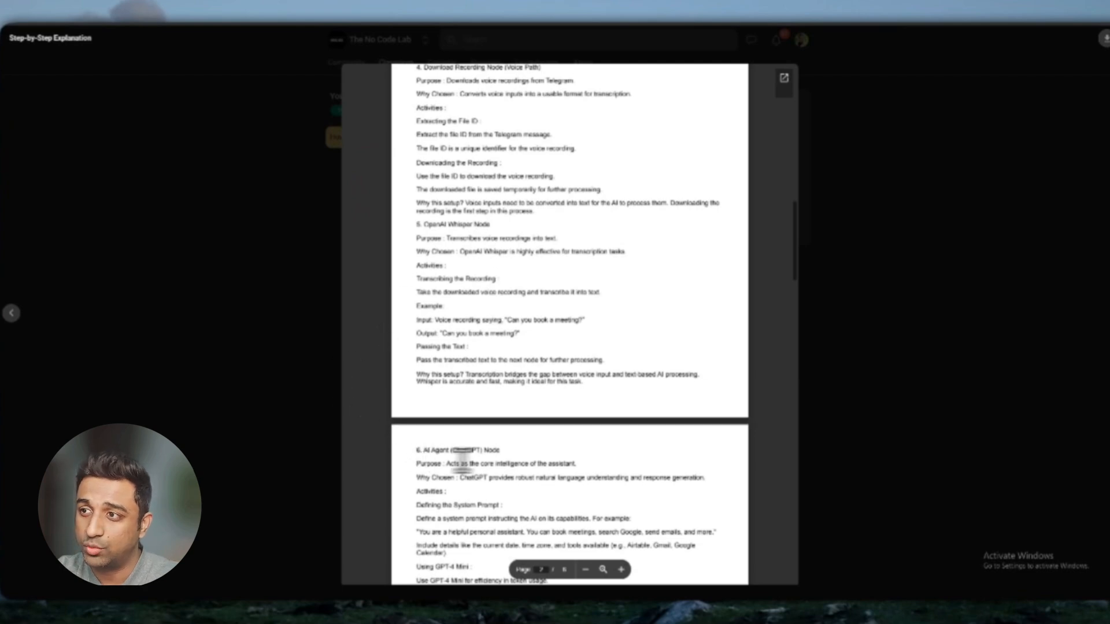
scroll("down", 3)
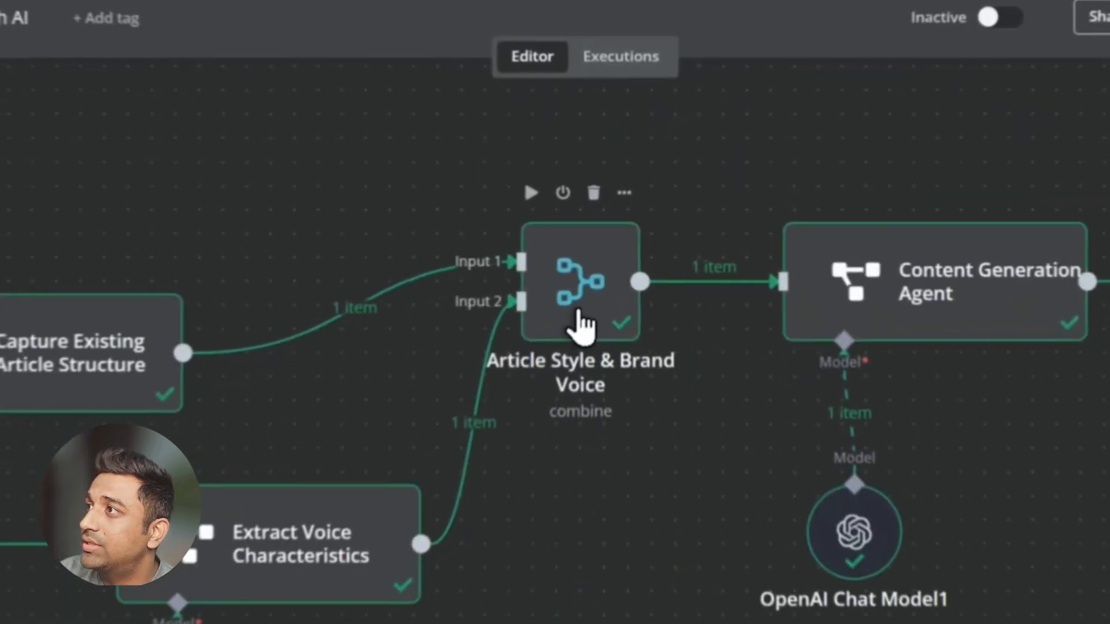
Inspect the Article Style & Brand Voice merge, then review the Content Generation Agent's prompt and generated article
double_click(580, 281)
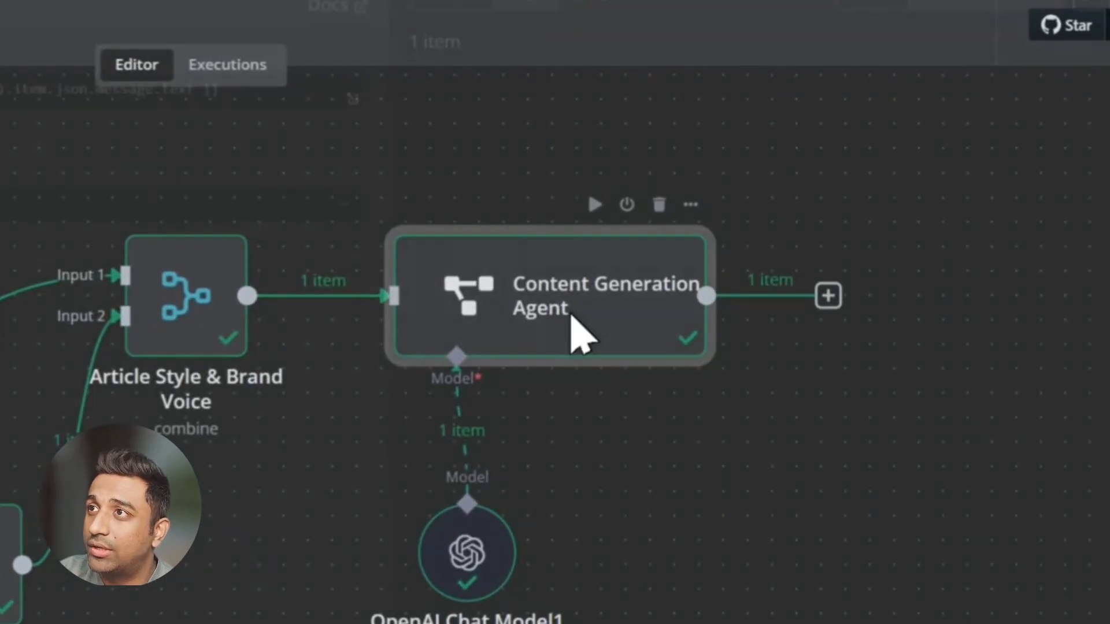
double_click(566, 302)
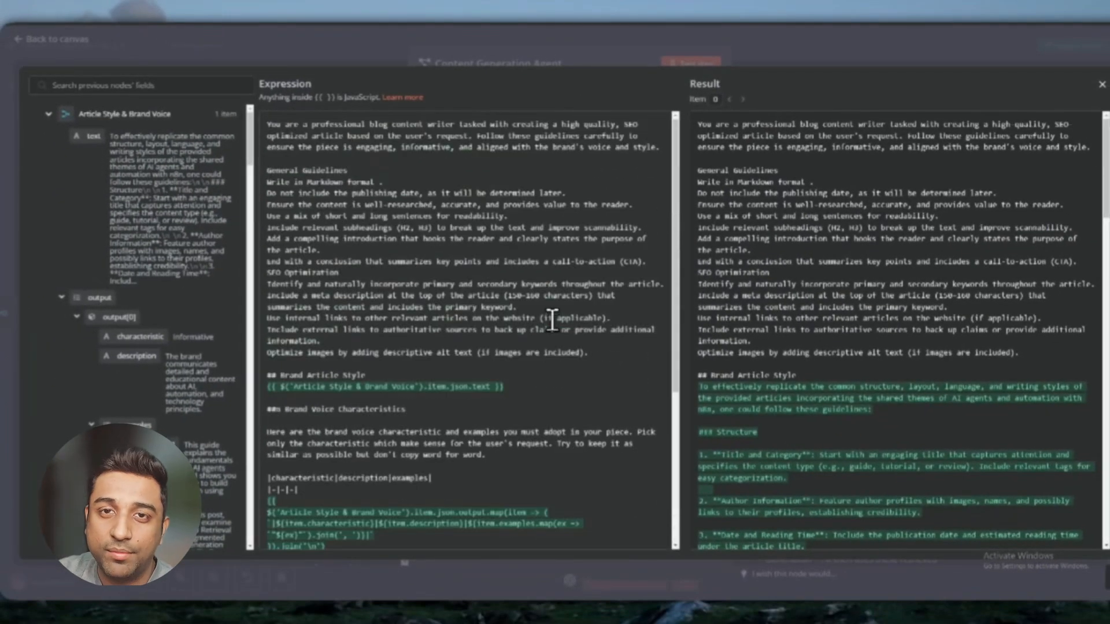
scroll("down", 3)
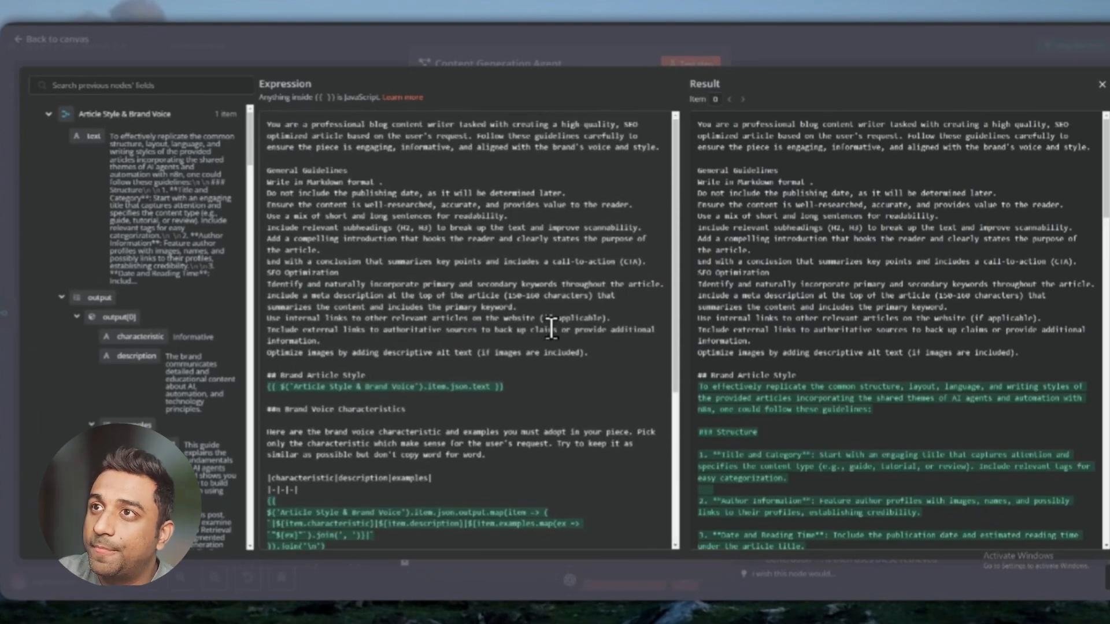
mouse_move(360, 374)
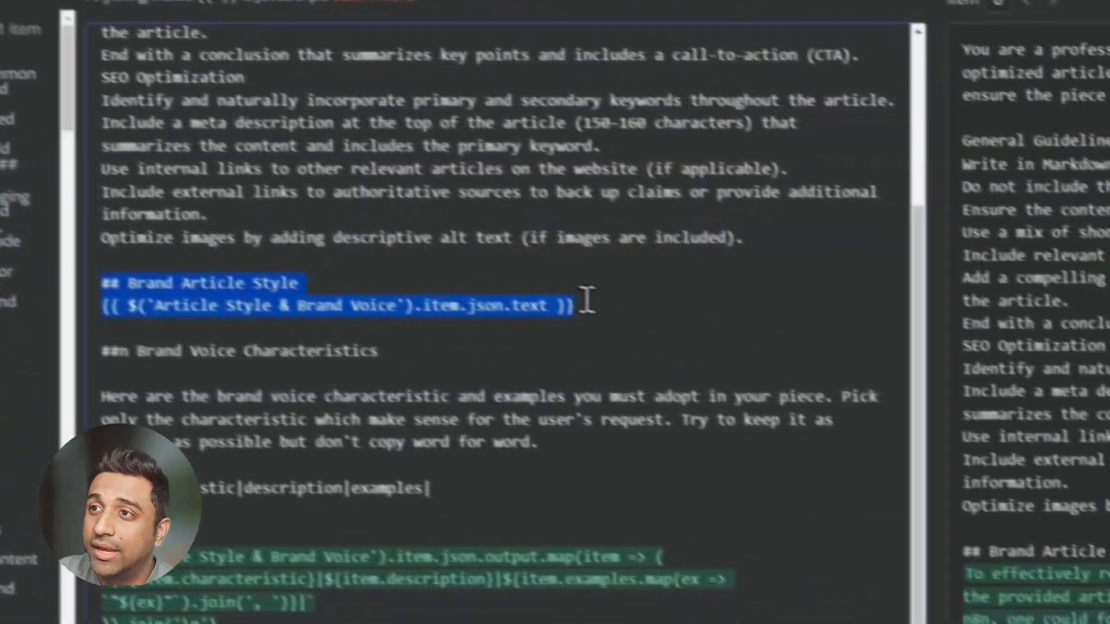
scroll("down", 3)
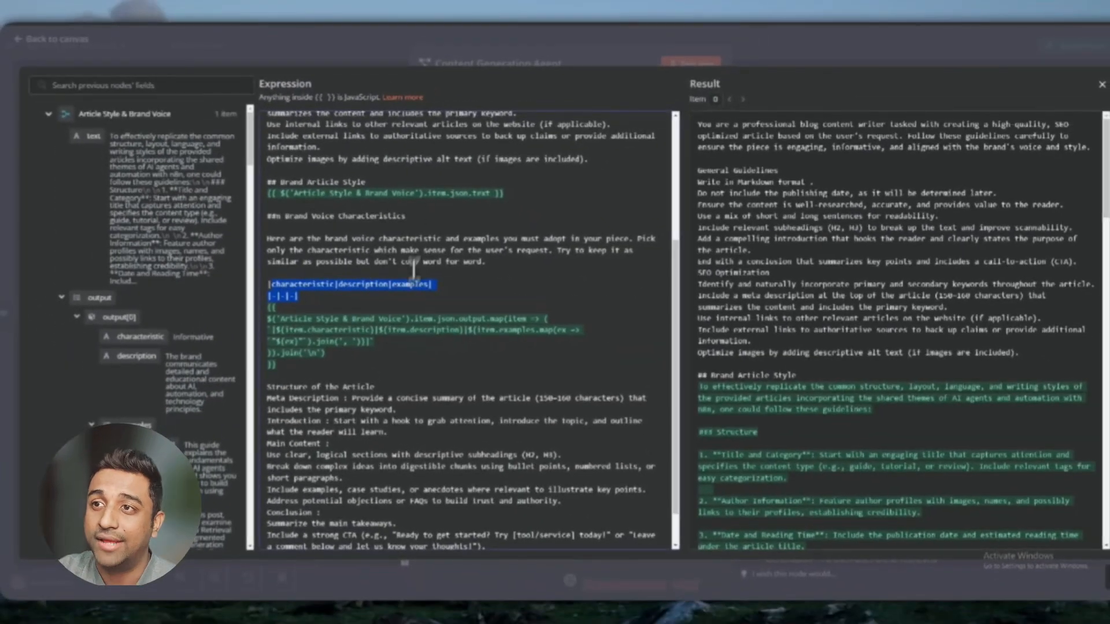
scroll("down", 3)
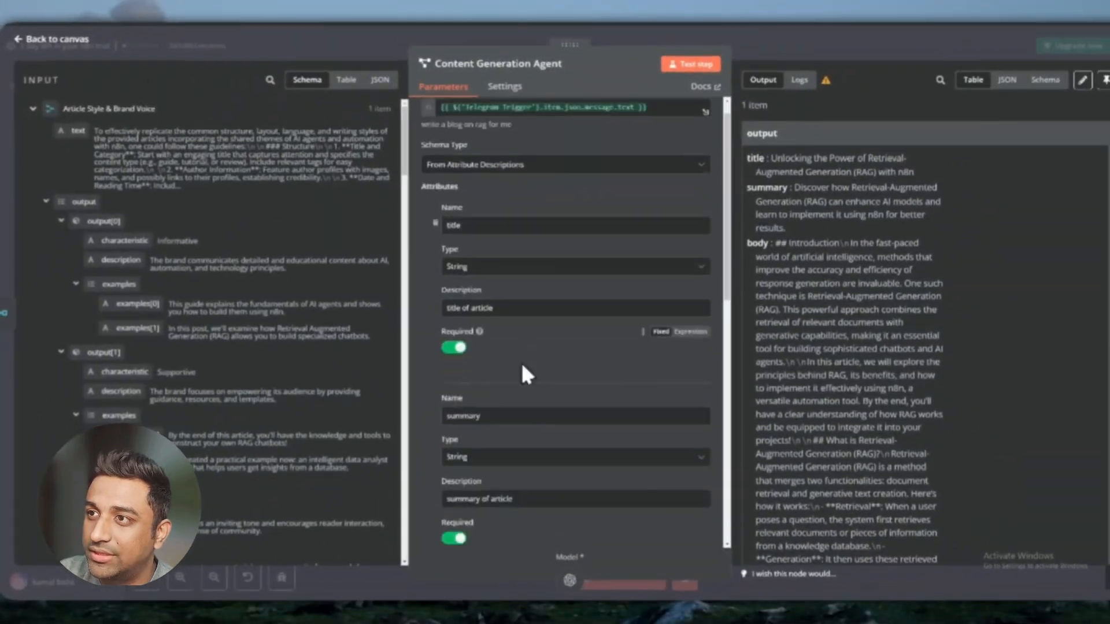
scroll("down", 3)
type("qie")
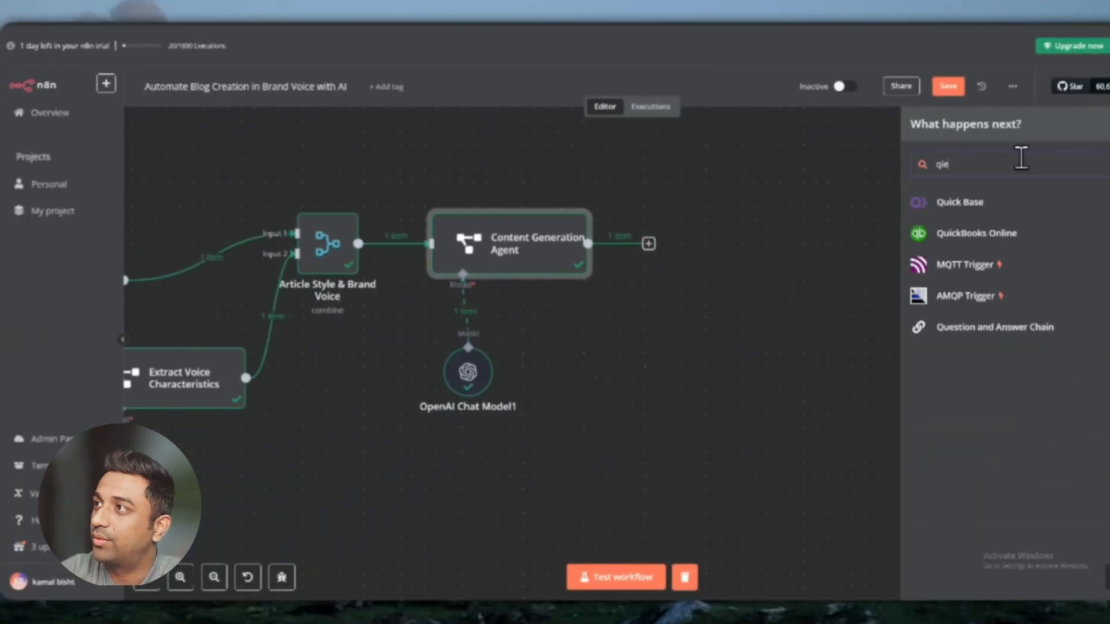
Search 'wordpress' and choose WordPress as the next node after the Content Generation Agent
type("wordp")
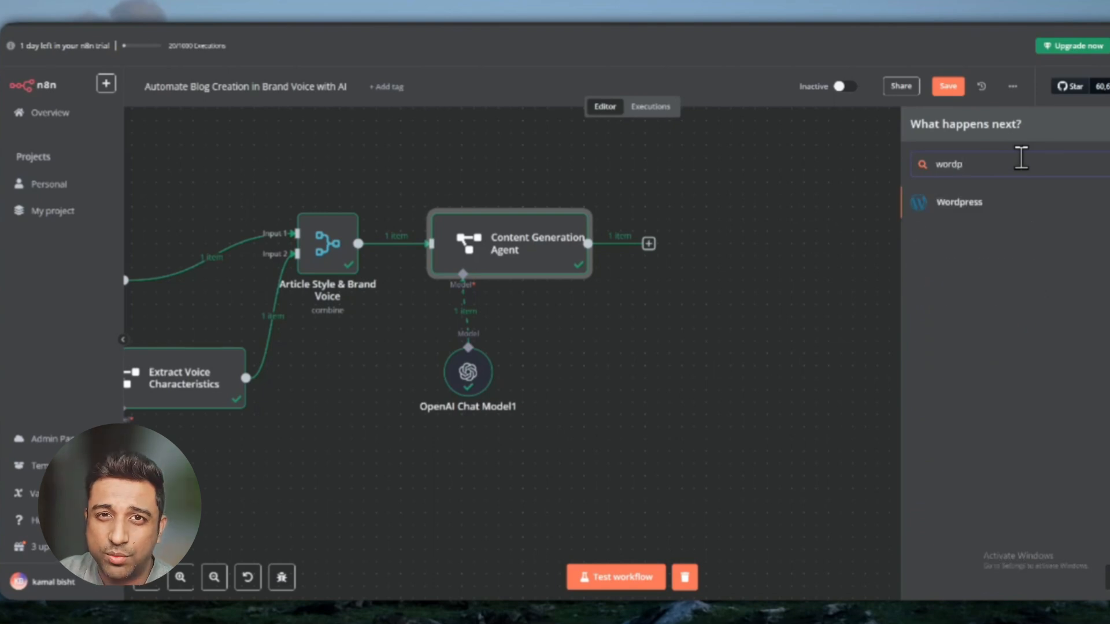
mouse_move(1013, 218)
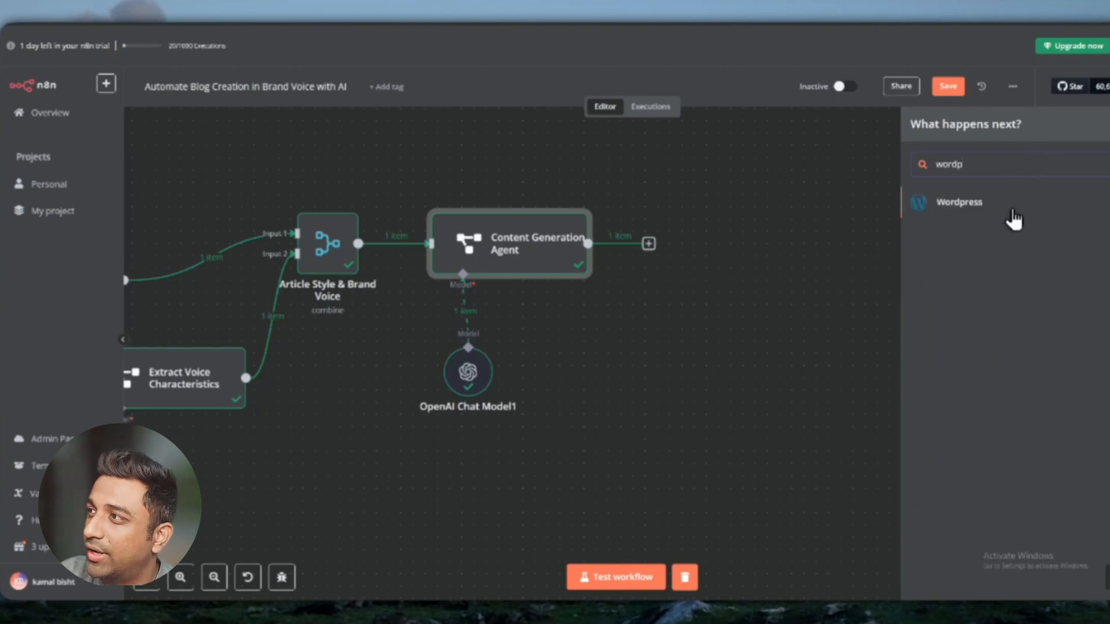
left_click(959, 201)
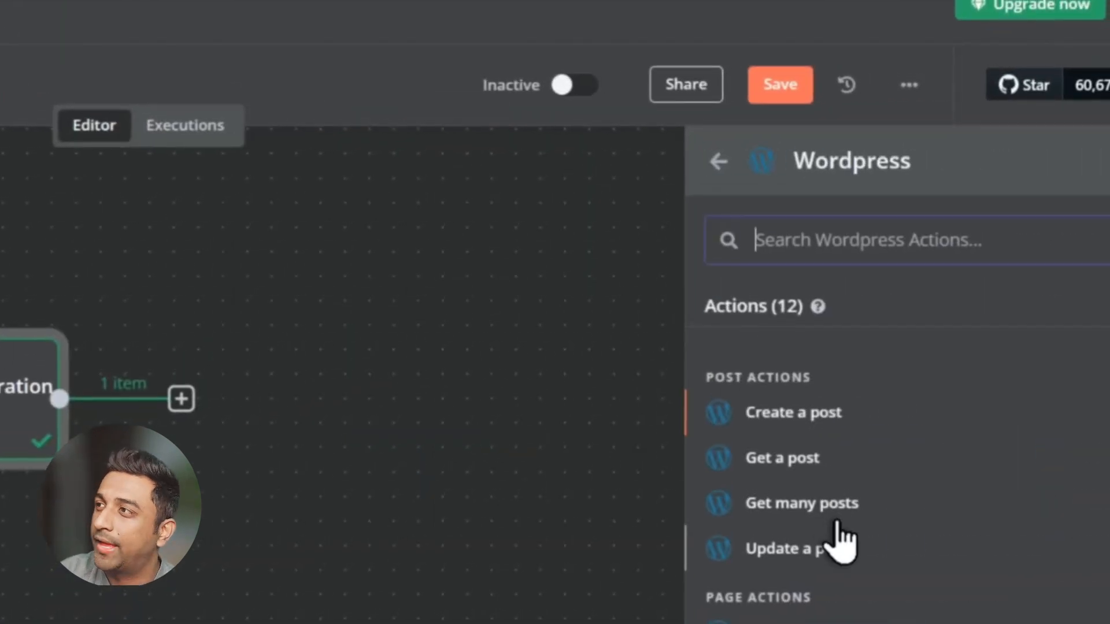